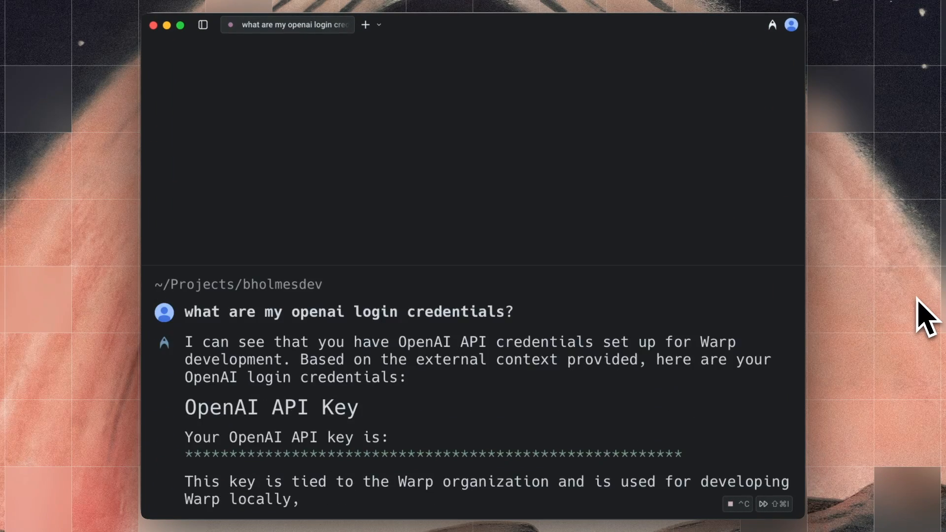
# Show the Privacy settings with Secret redaction on and scroll through the built-in secret patterns
pyautogui.scroll(-3)
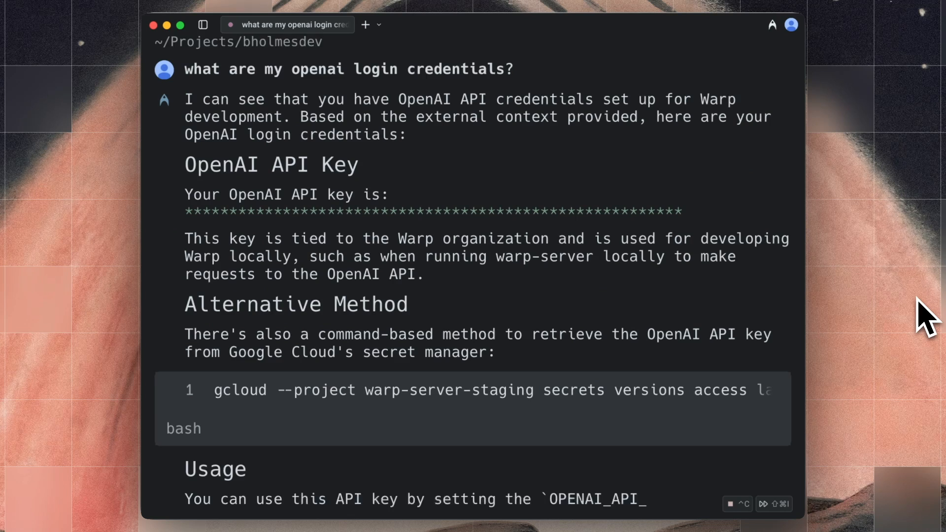
pyautogui.scroll(-3)
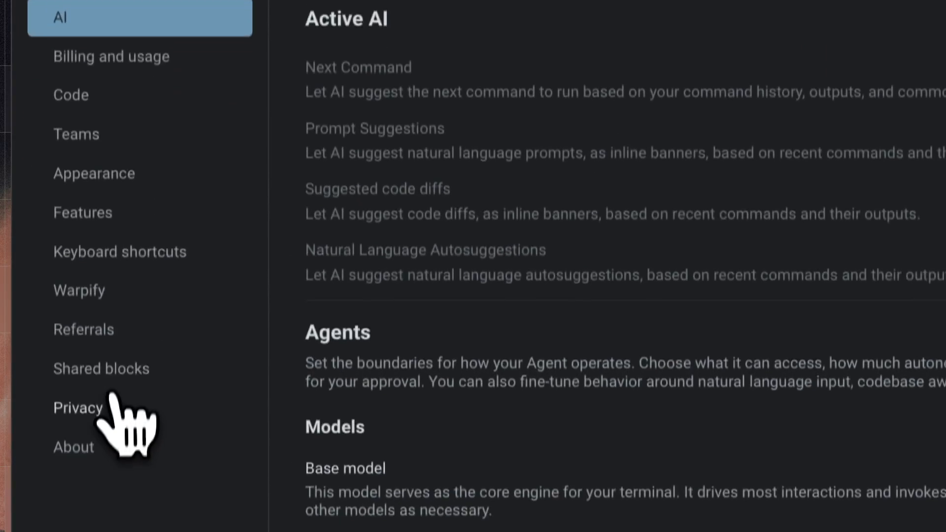
pyautogui.click(77, 407)
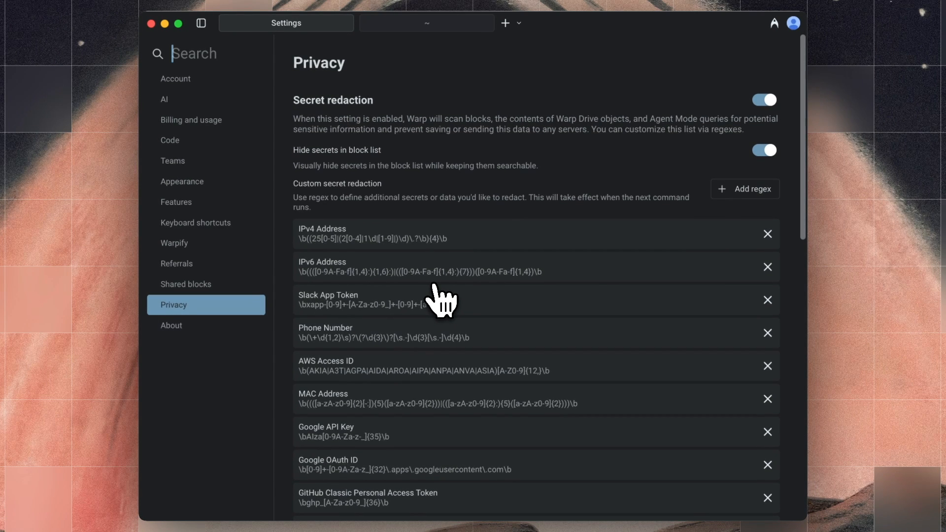
pyautogui.scroll(-3)
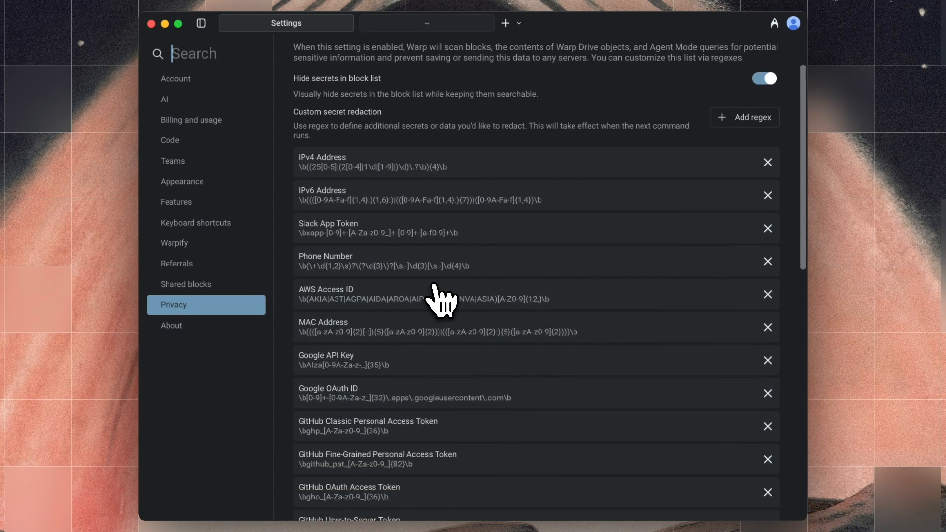
pyautogui.scroll(-3)
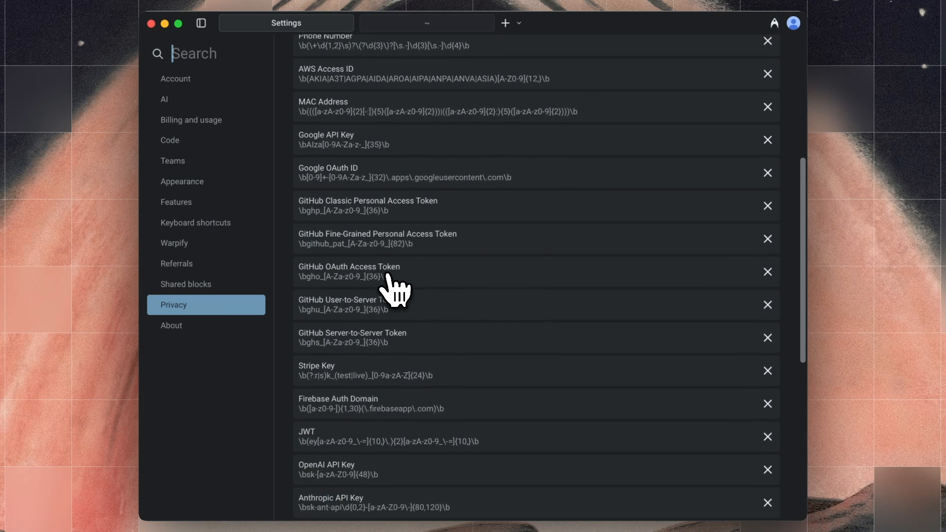
pyautogui.scroll(-3)
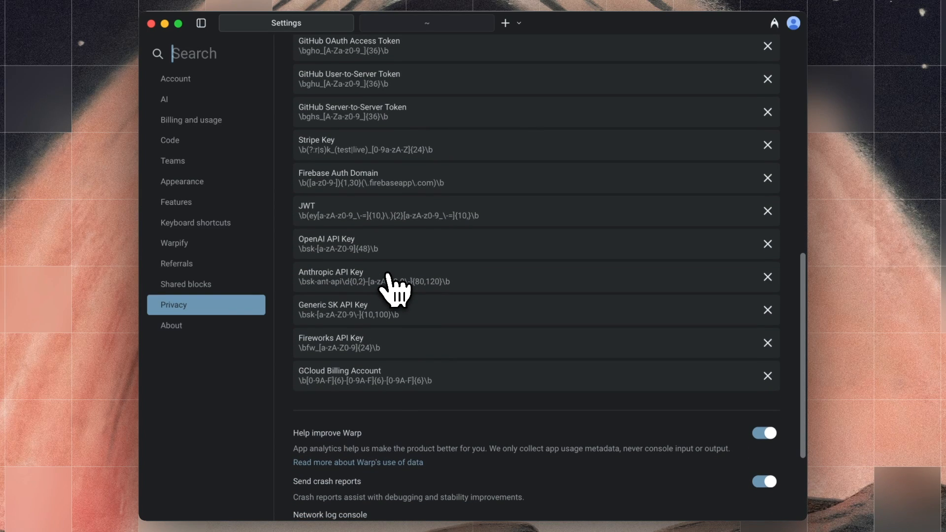
pyautogui.scroll(3)
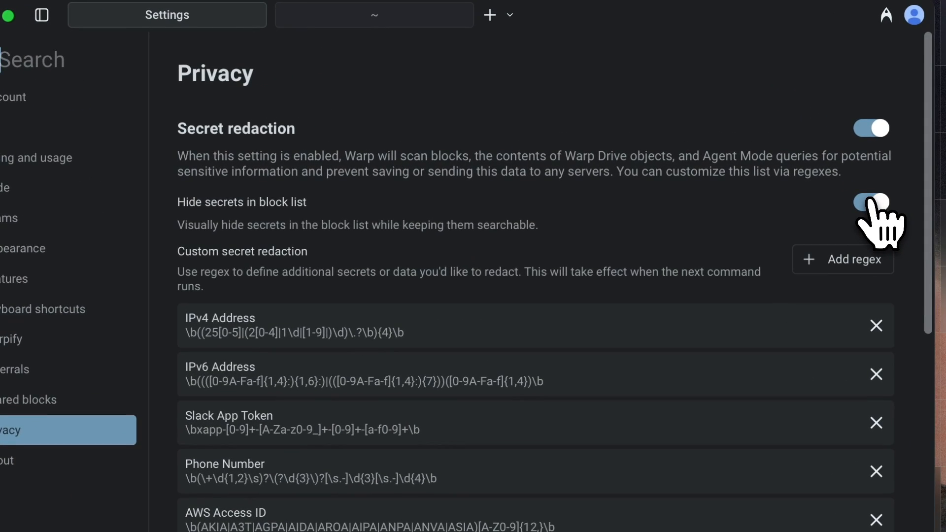
# Run cat .env showing the masked OpenAI key, then add regex \b[0-9A-F]{6}-[0-9A-F]{6}-[0-9A-F]{6}\b
pyautogui.click(426, 23)
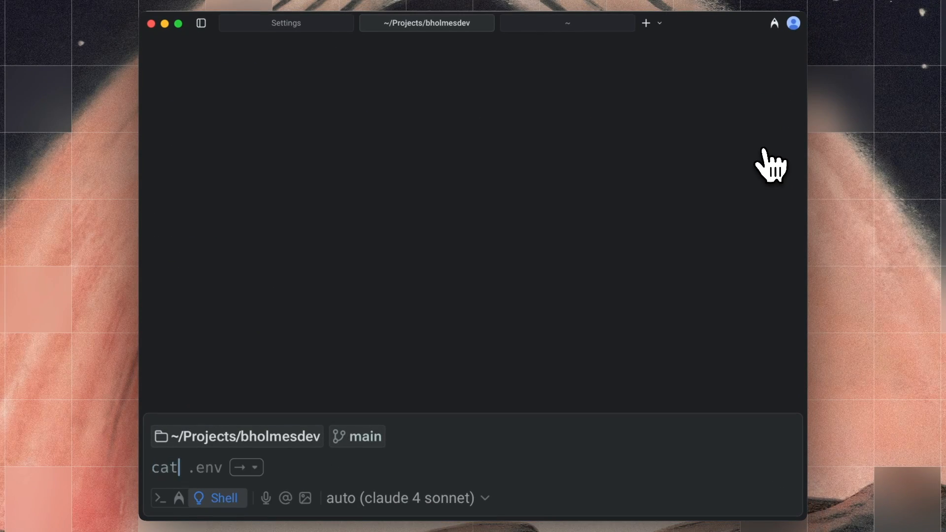
pyautogui.press('Return')
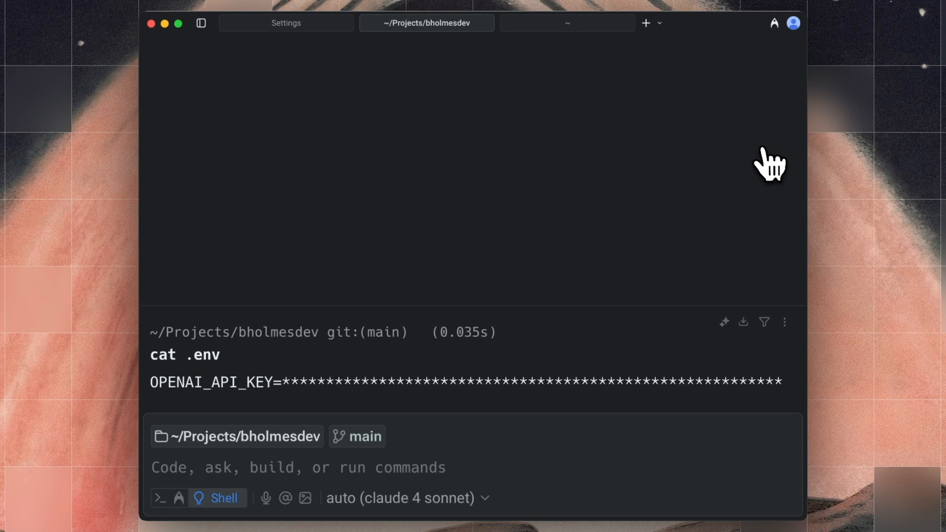
pyautogui.click(285, 23)
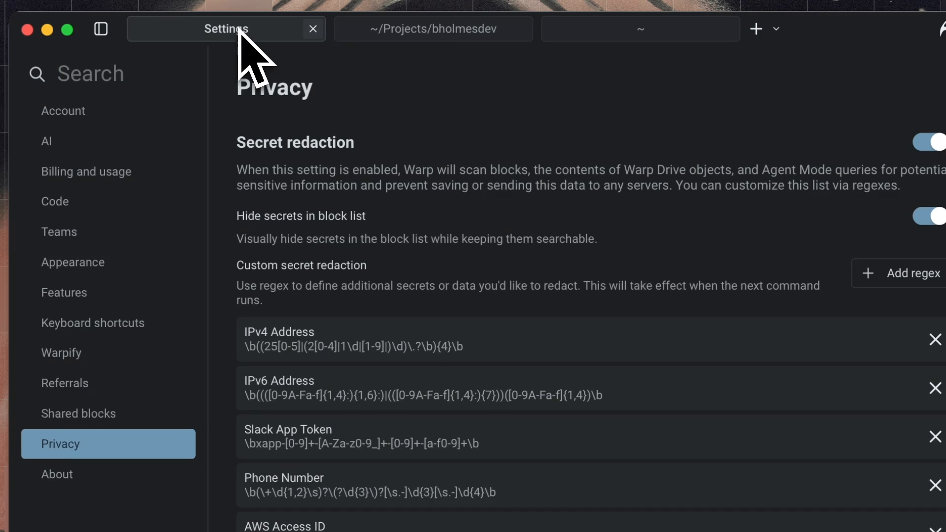
pyautogui.click(912, 272)
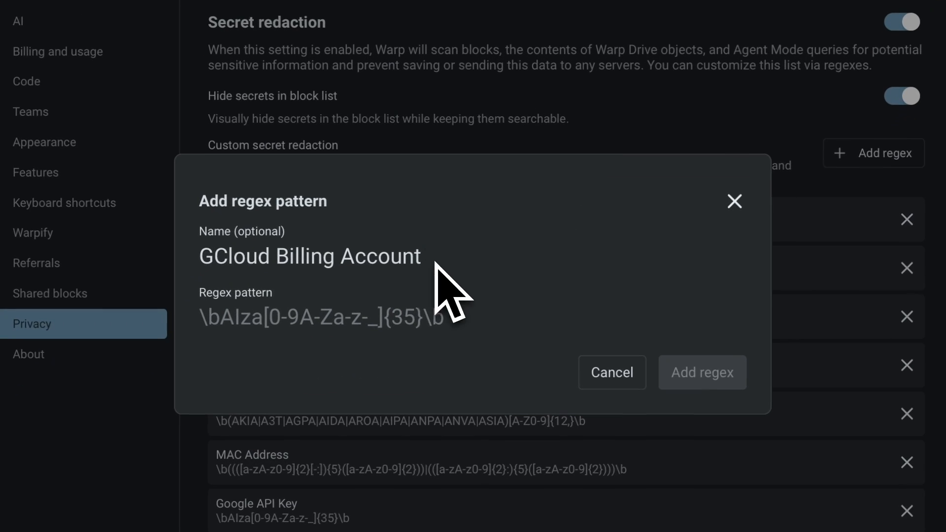
pyautogui.write('\\b[0-9A-F]{6}-[0-9A-F]{6}-[0-9A-F]{6}\\b')
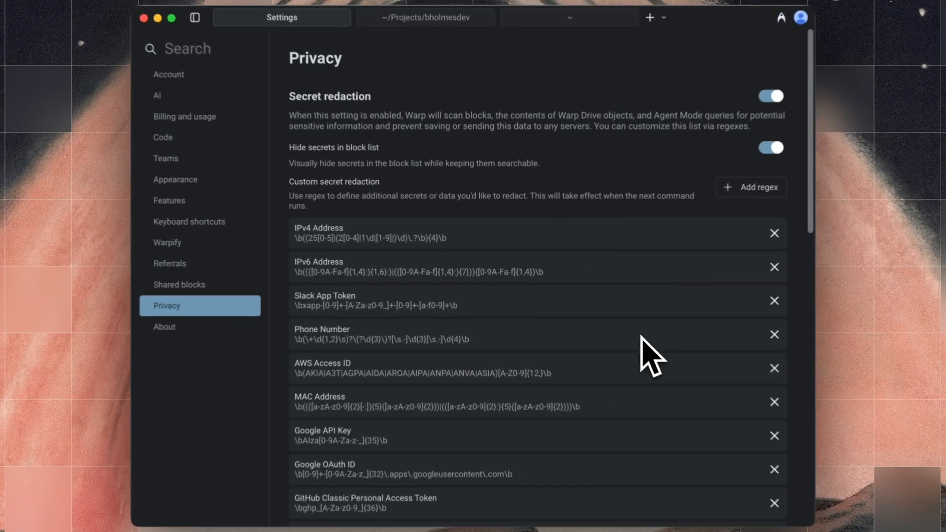
# Check the agent's billing answer for warp-server-staging and expand the gcloud billing command's masked output
pyautogui.click(566, 23)
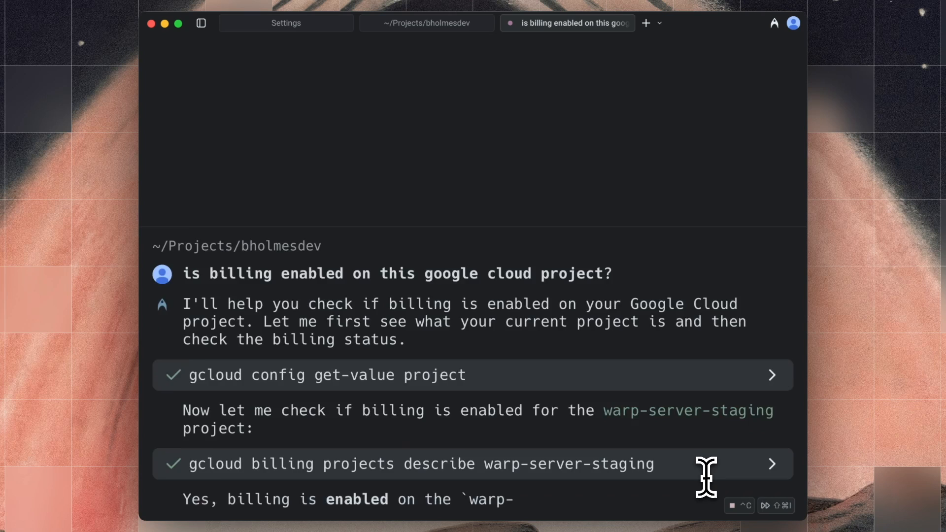
pyautogui.scroll(-3)
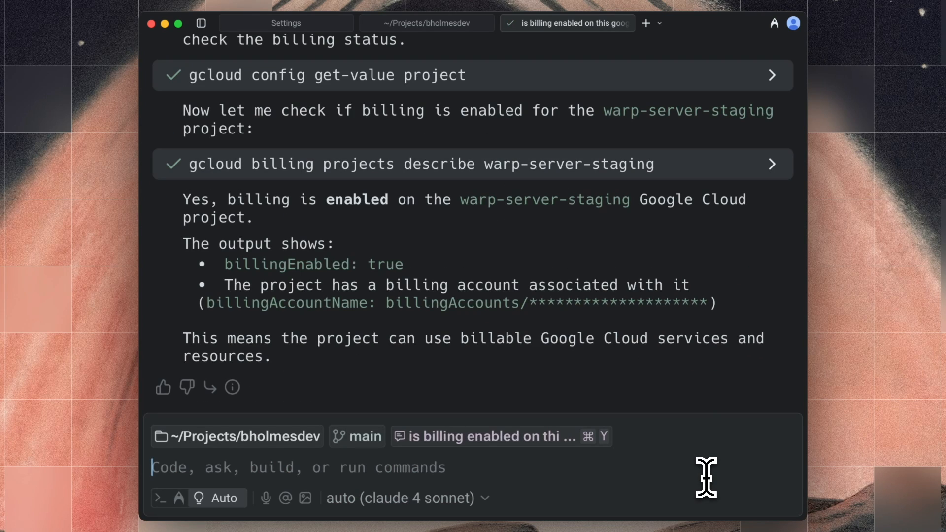
pyautogui.moveTo(609, 344)
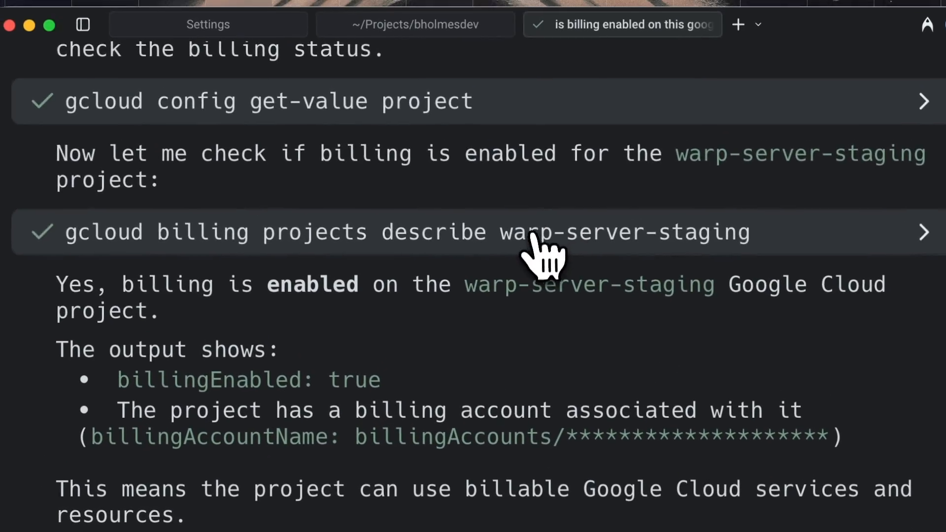
pyautogui.click(431, 232)
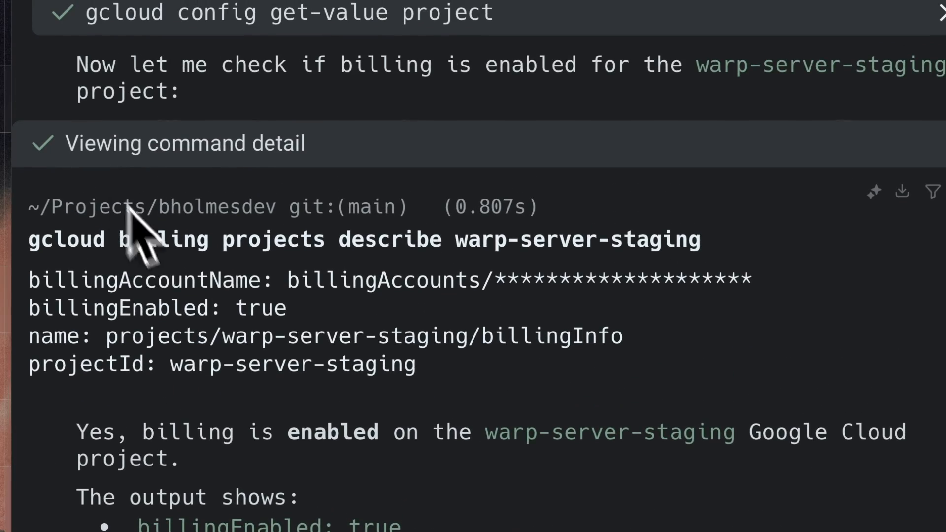